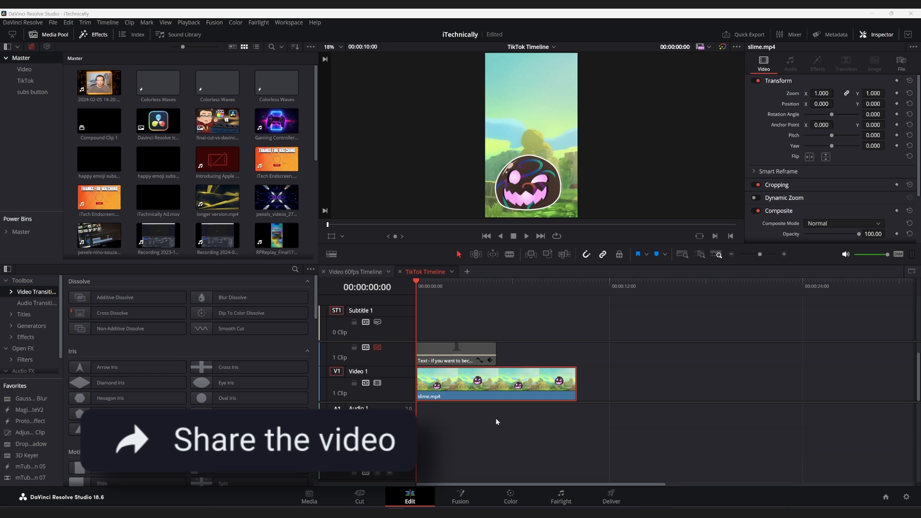
Switch to the Color page, showing the slime clip's single corrector node and colour wheels
left_click(511, 493)
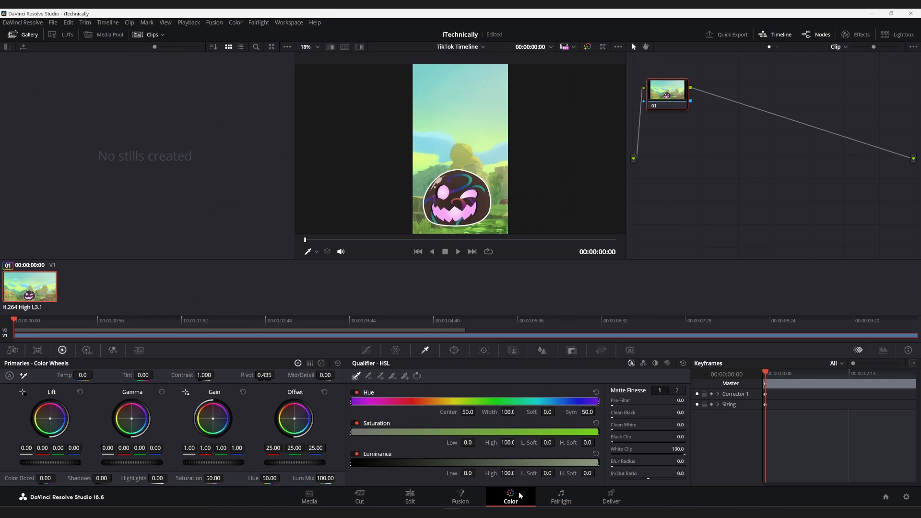
mouse_move(340, 407)
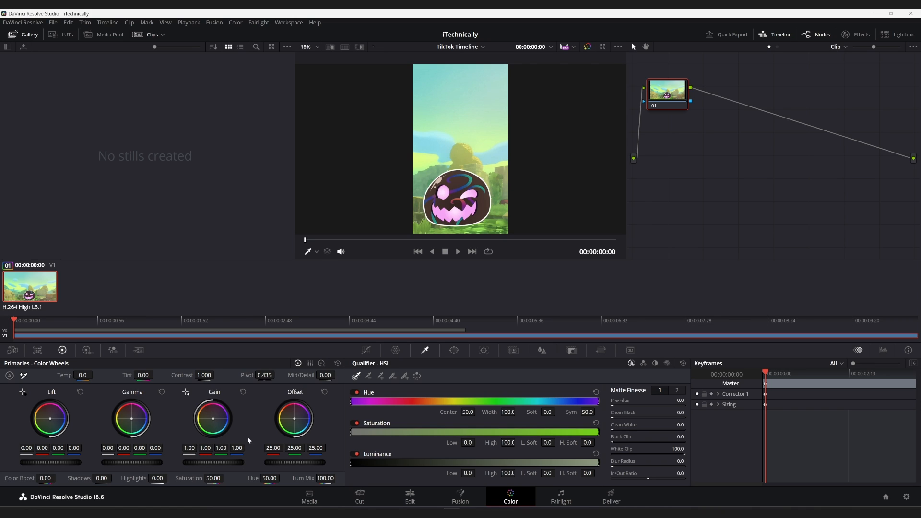
mouse_move(225, 428)
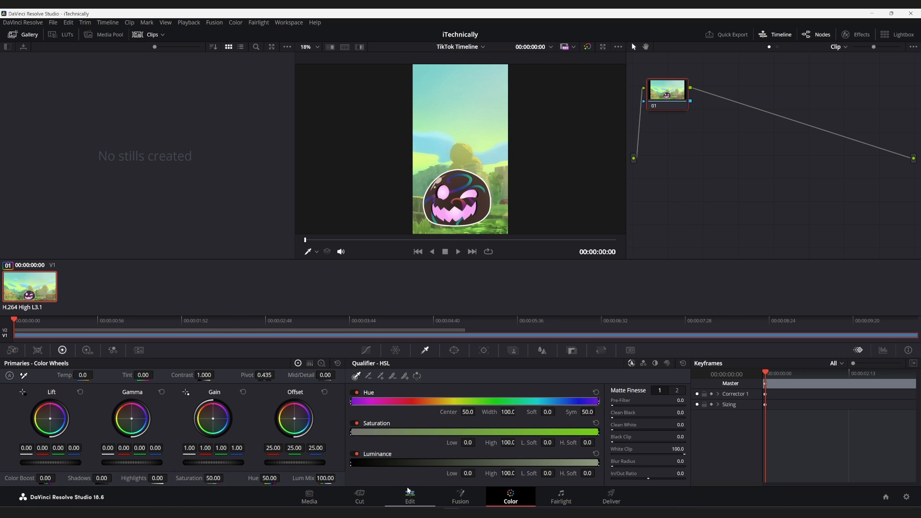
Return to the Edit page timeline with the slime clip and subtitle track
left_click(410, 501)
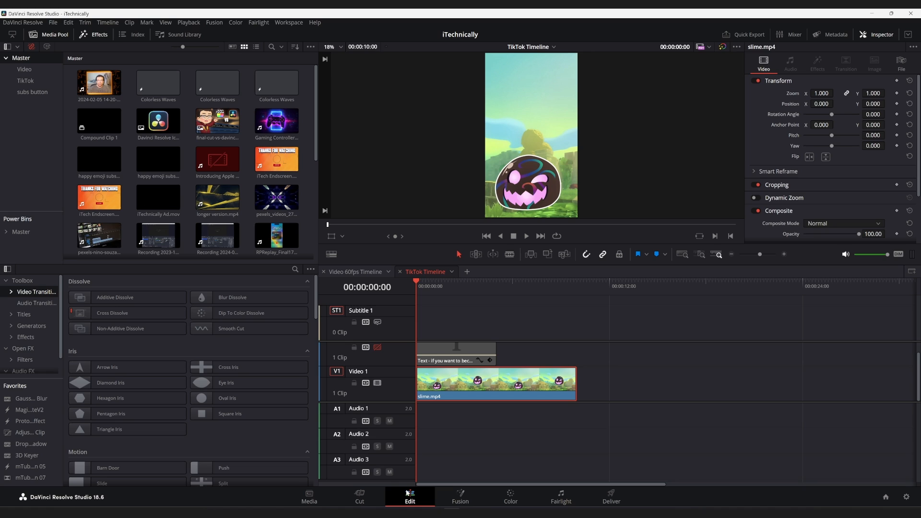
mouse_move(396, 438)
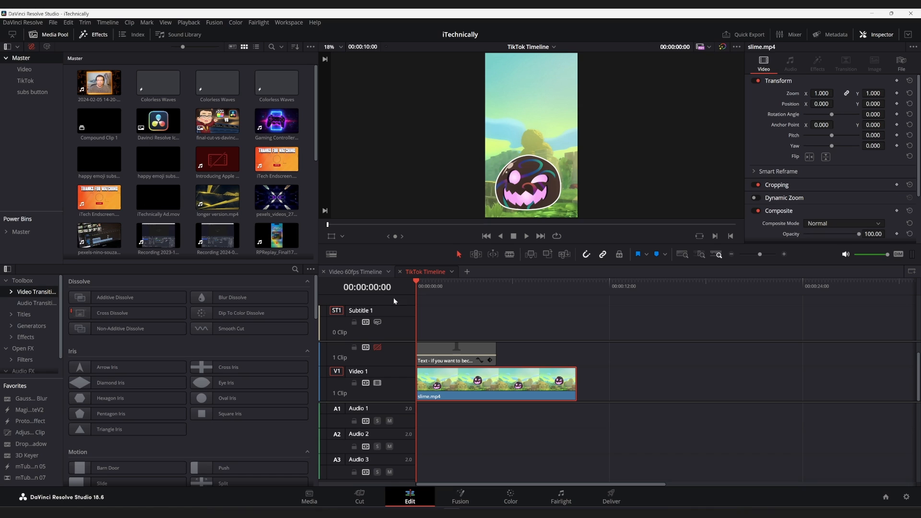
mouse_move(531, 318)
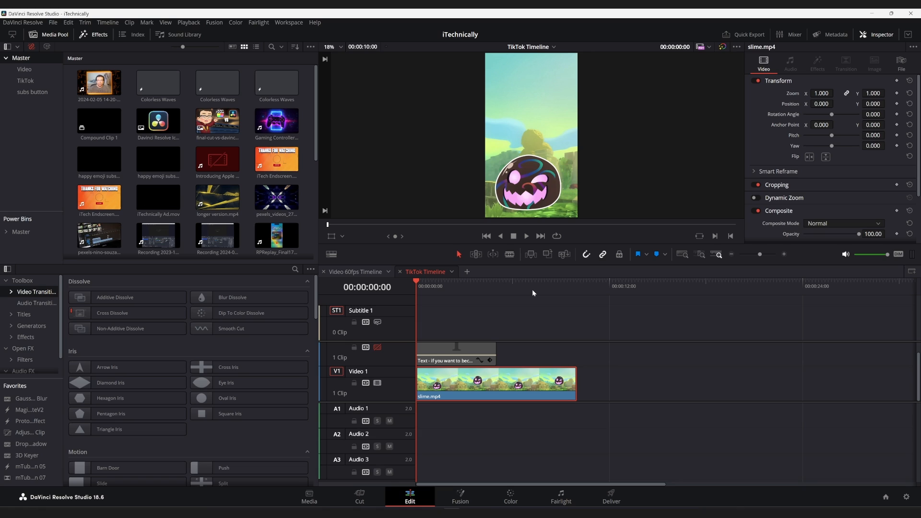
mouse_move(539, 304)
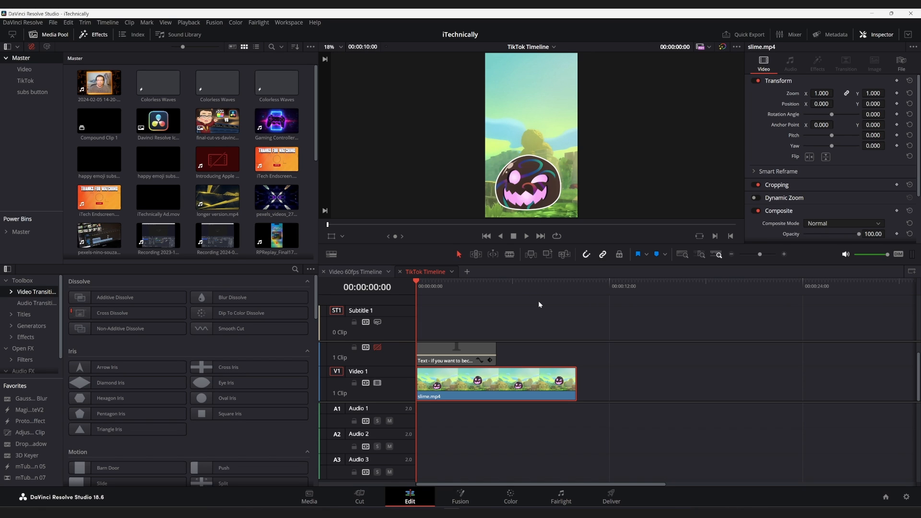
mouse_move(544, 464)
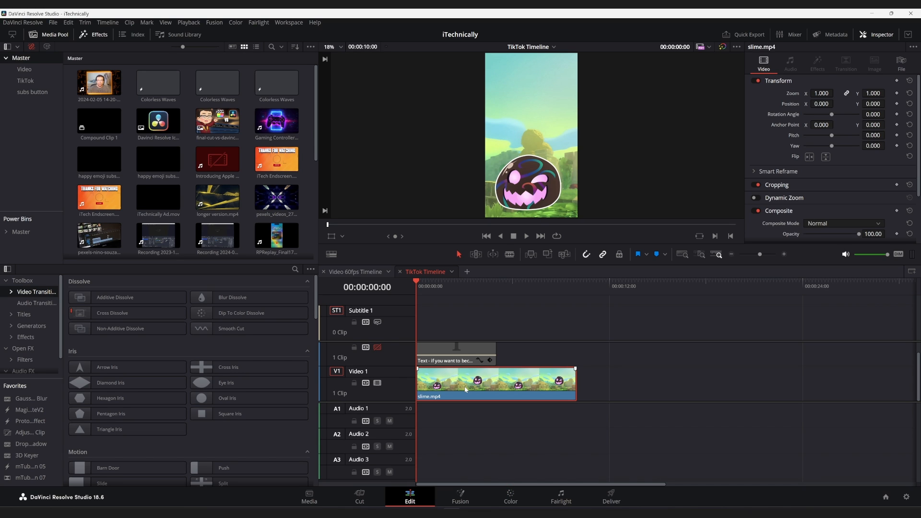
mouse_move(554, 356)
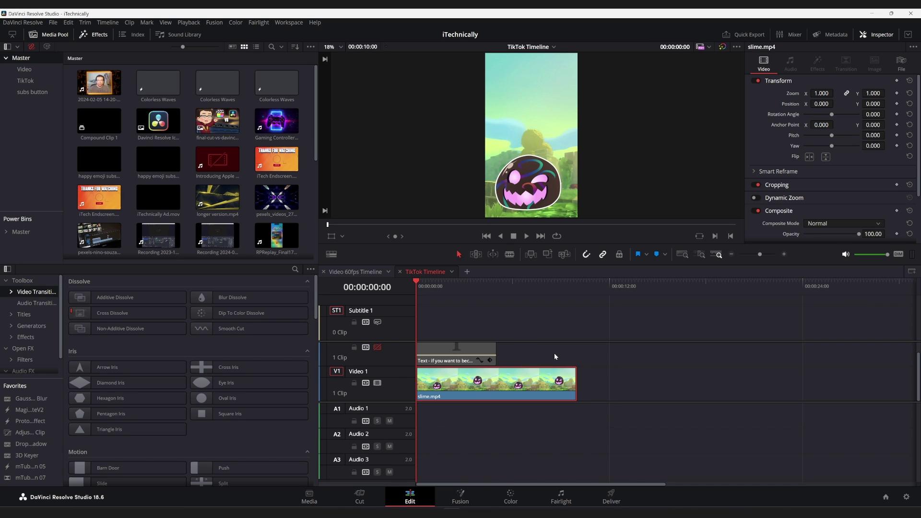
mouse_move(624, 123)
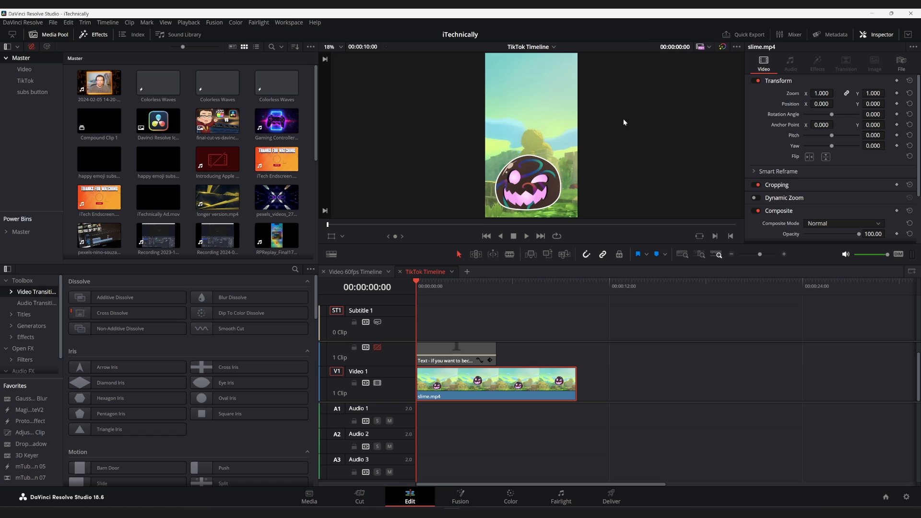
mouse_move(592, 270)
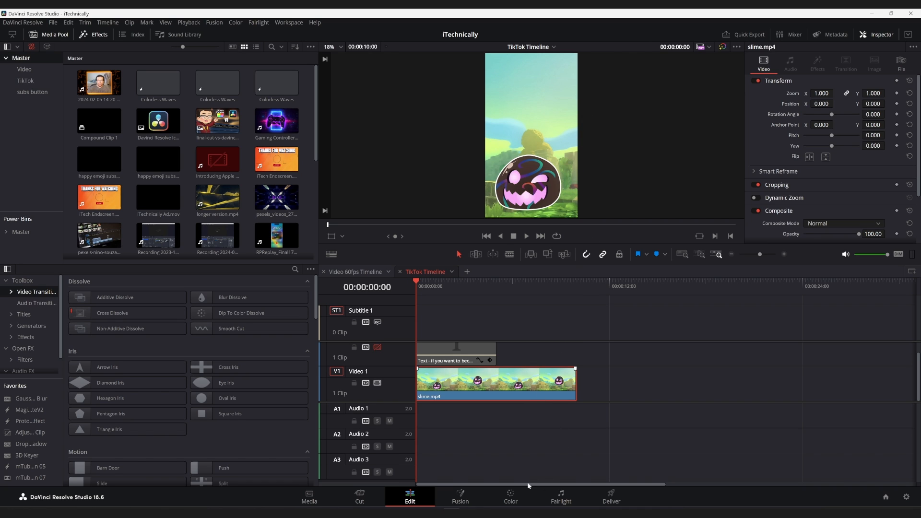
Go back to the Color page and view the HSL qualifier, scopes and clip info before showing keyframes
left_click(510, 493)
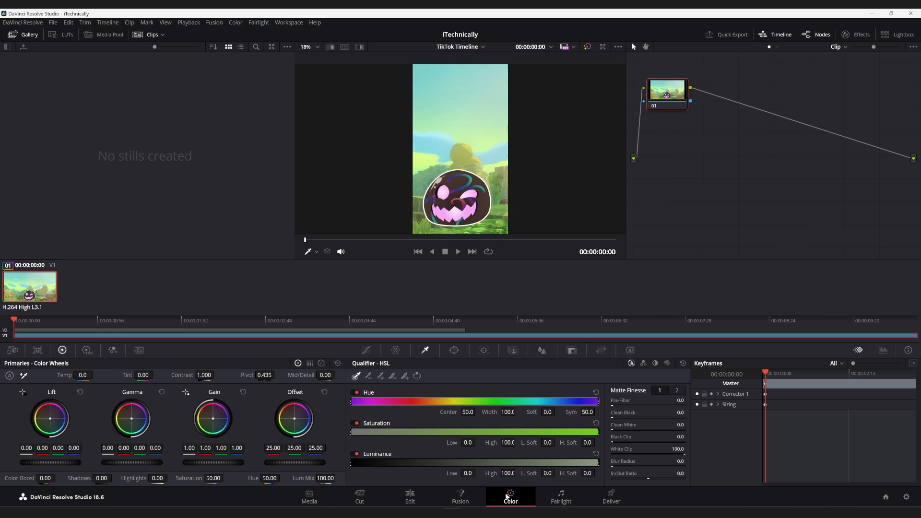
mouse_move(272, 401)
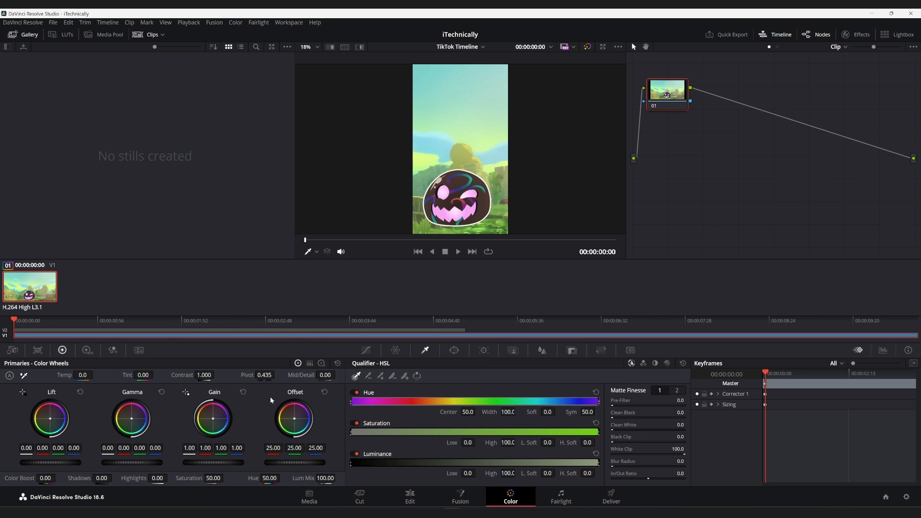
mouse_move(365, 350)
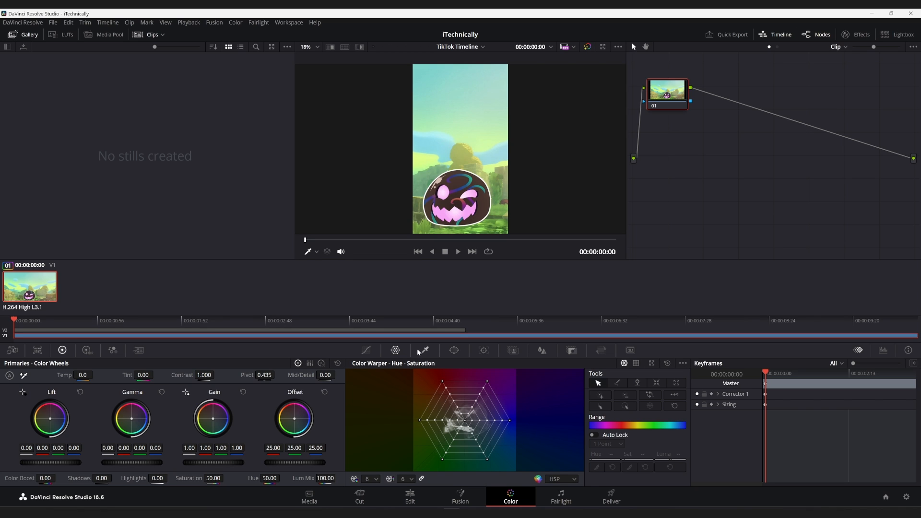
left_click(425, 350)
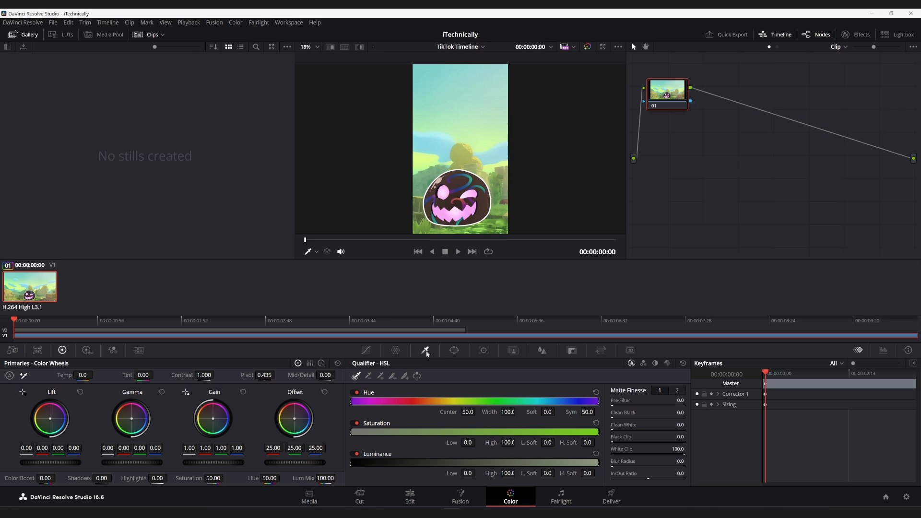
mouse_move(426, 351)
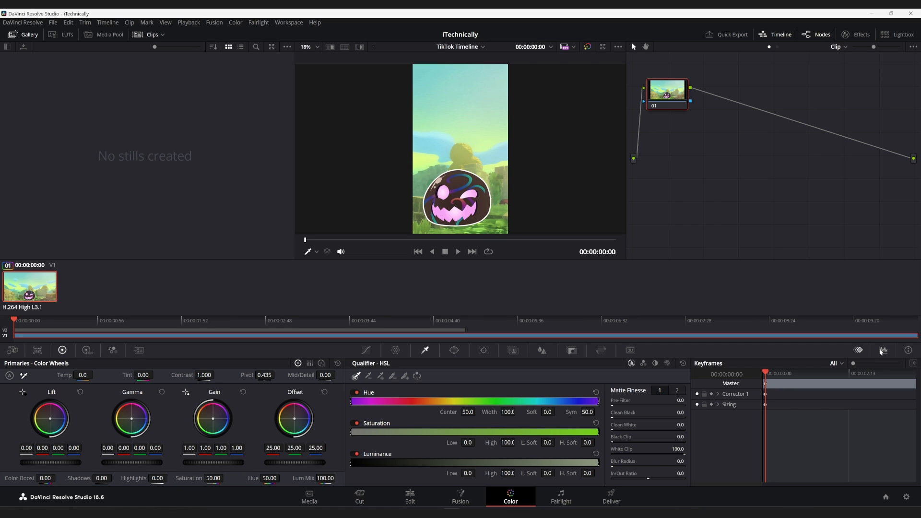
left_click(883, 350)
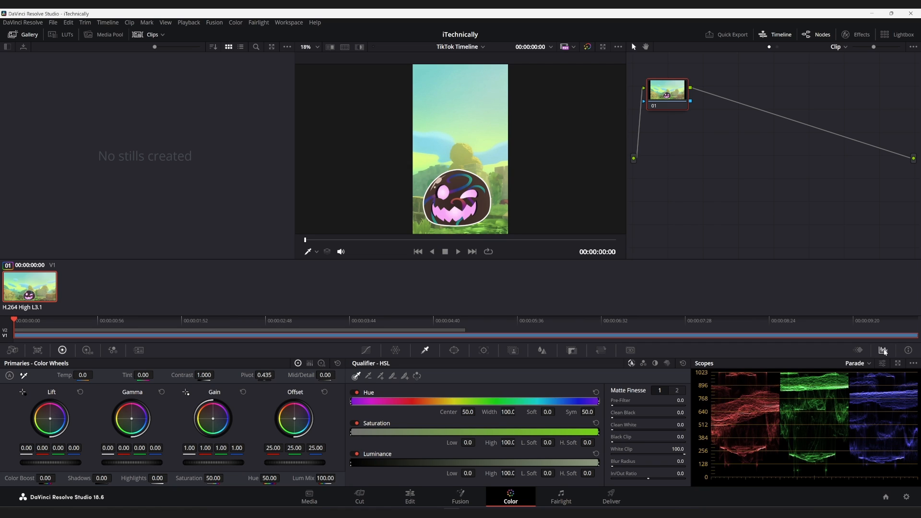
left_click(907, 349)
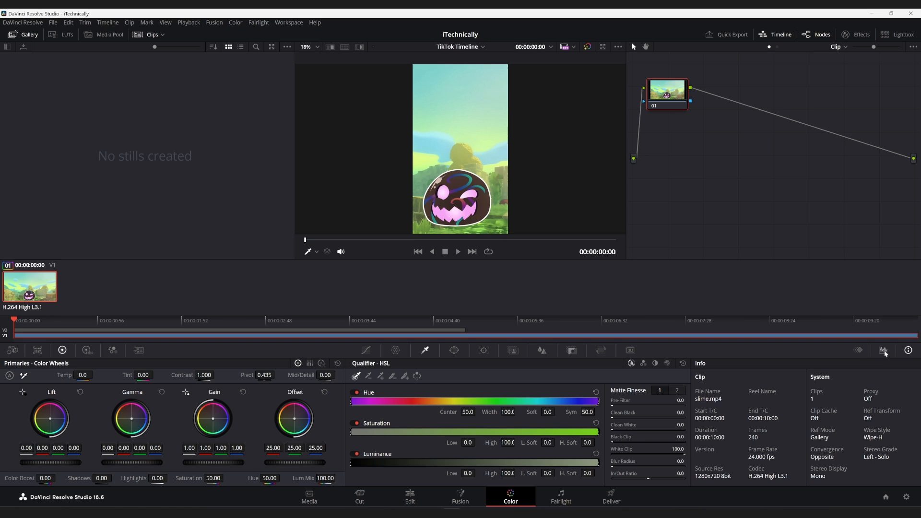
left_click(859, 350)
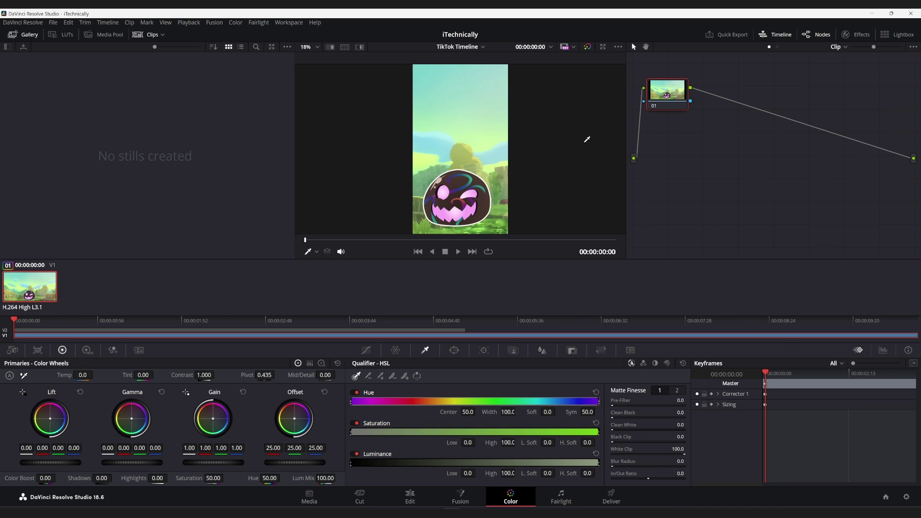
mouse_move(727, 101)
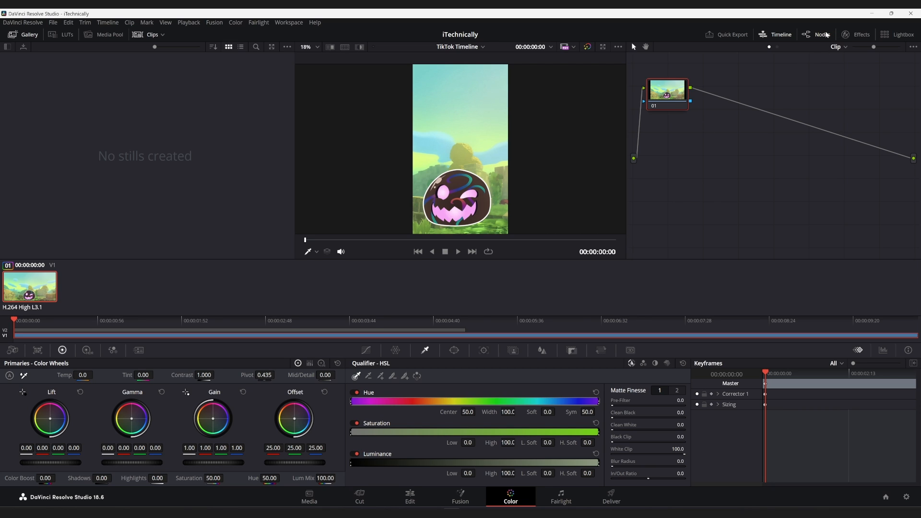
left_click(818, 34)
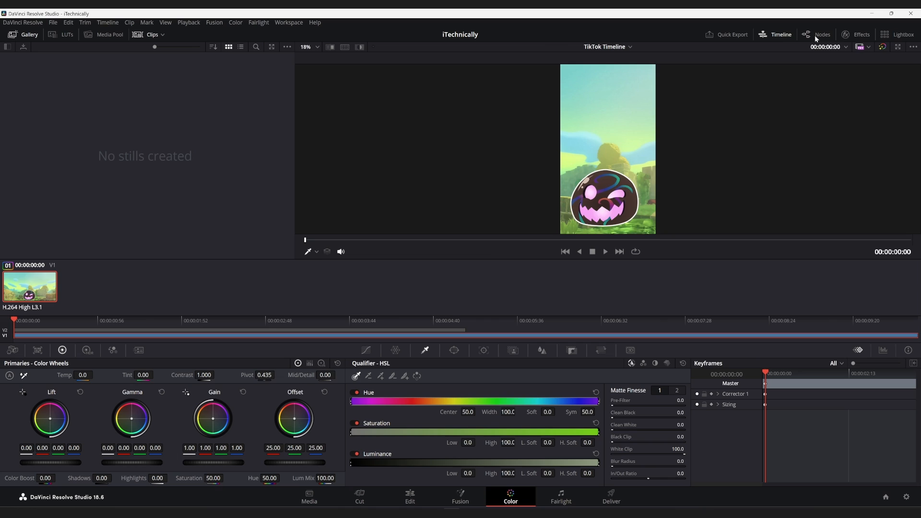
left_click(822, 35)
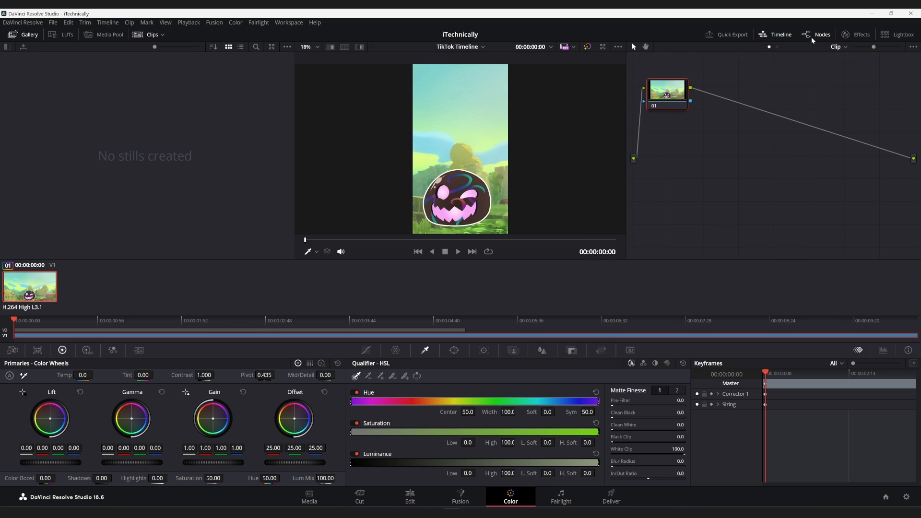
mouse_move(801, 42)
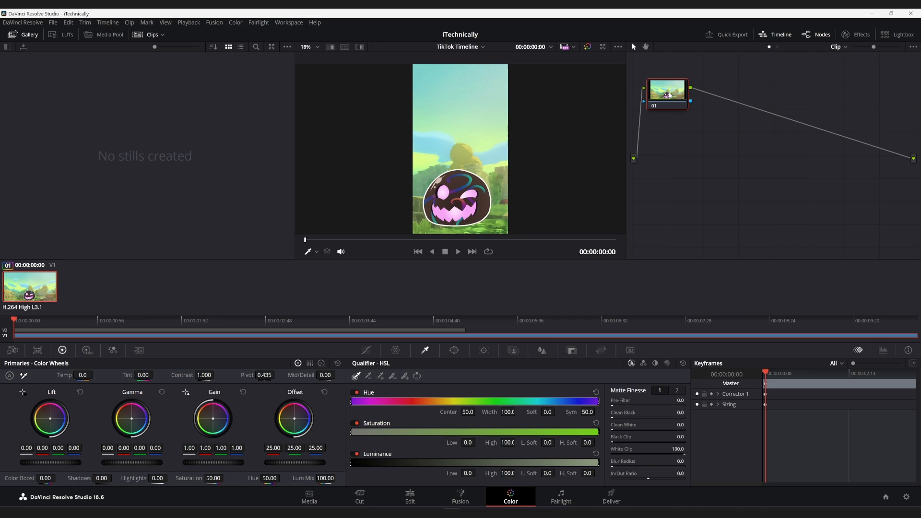
mouse_move(668, 98)
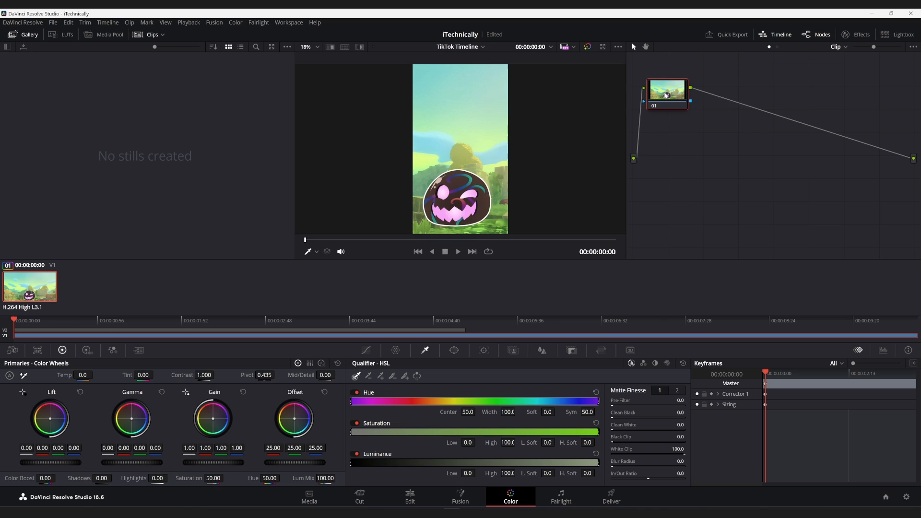
right_click(666, 94)
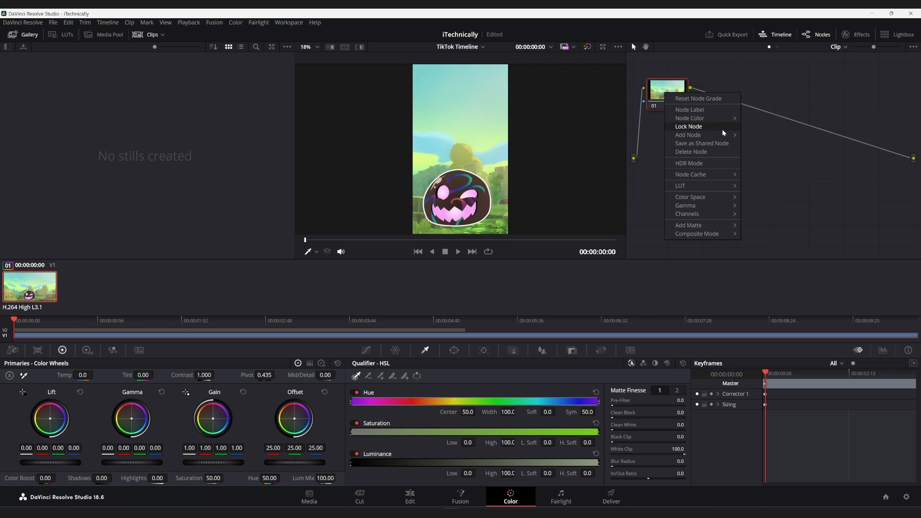
mouse_move(679, 186)
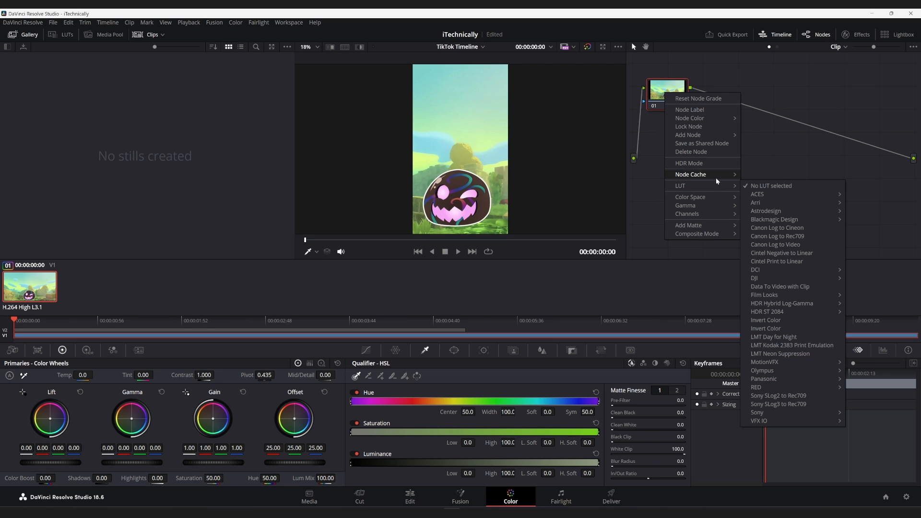
mouse_move(698, 134)
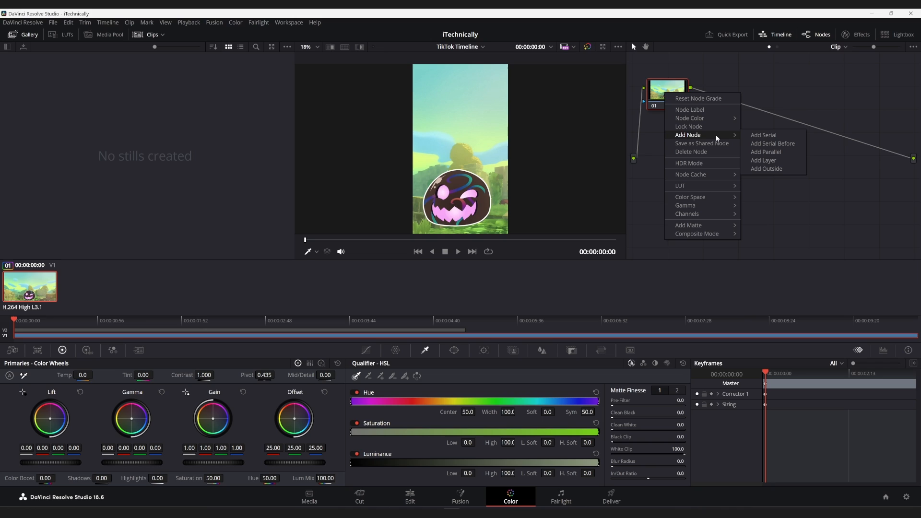
mouse_move(777, 136)
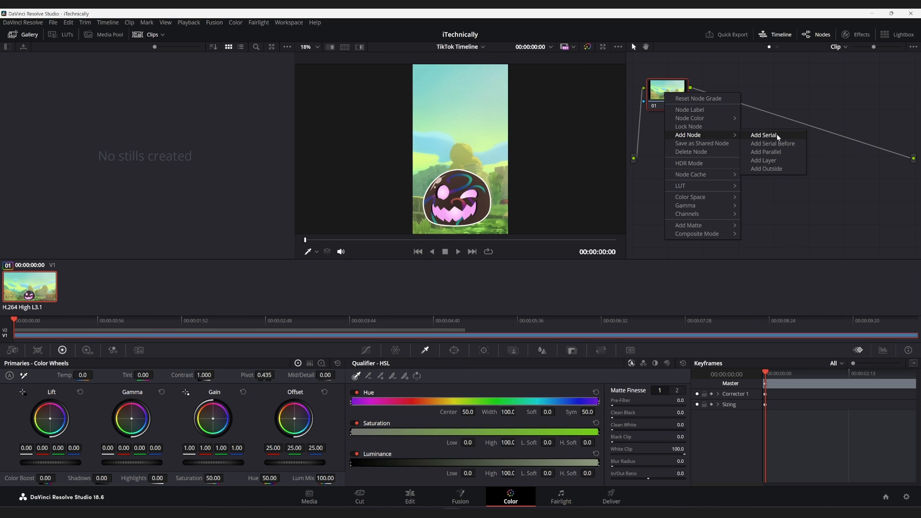
left_click(763, 135)
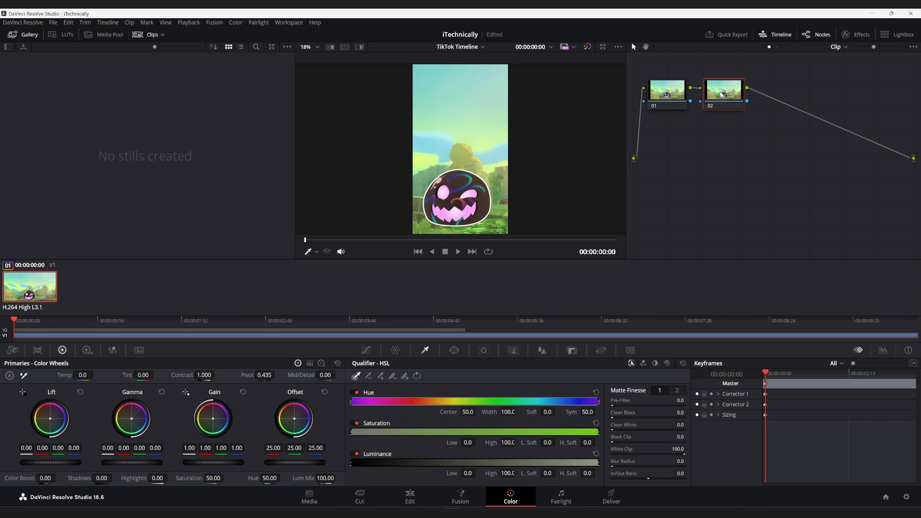
mouse_move(722, 100)
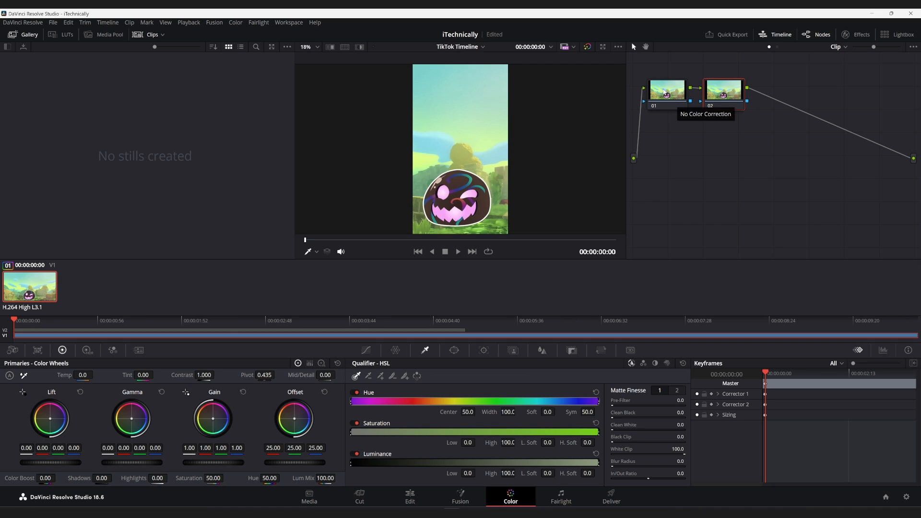
mouse_move(747, 123)
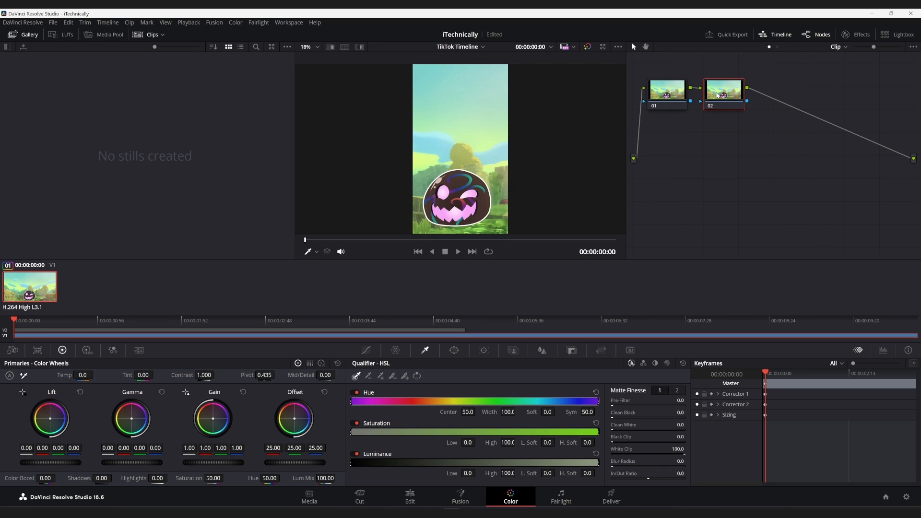
right_click(721, 94)
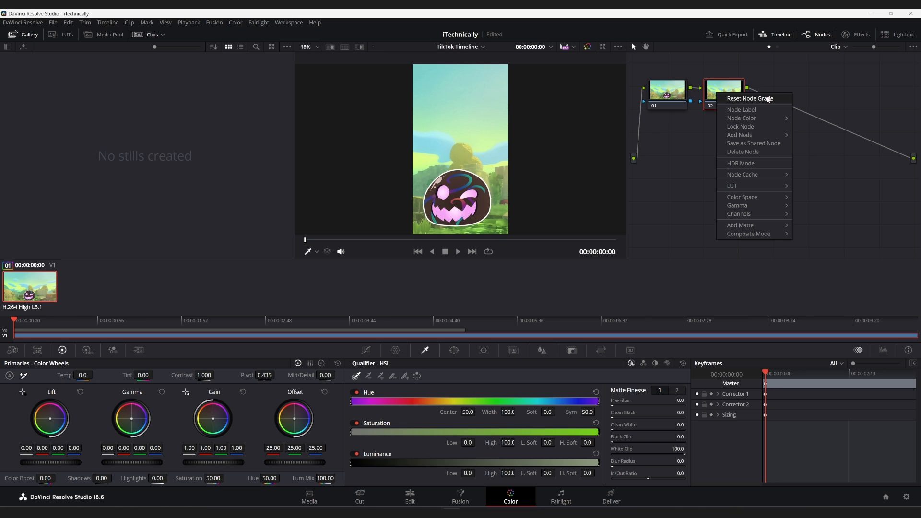
mouse_move(843, 179)
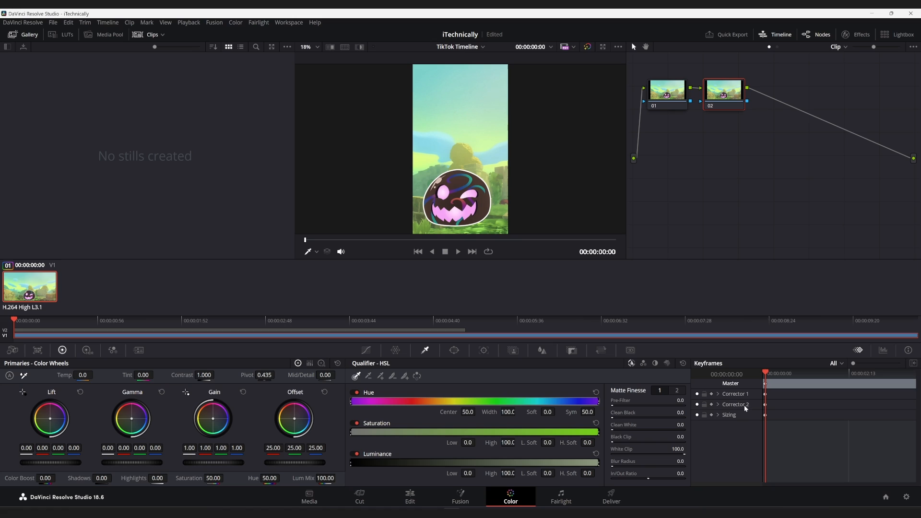
mouse_move(752, 409)
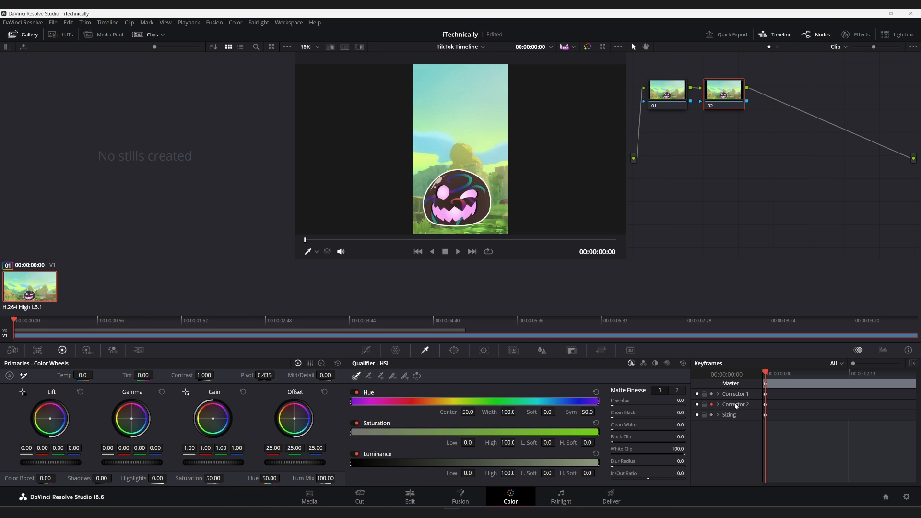
mouse_move(811, 391)
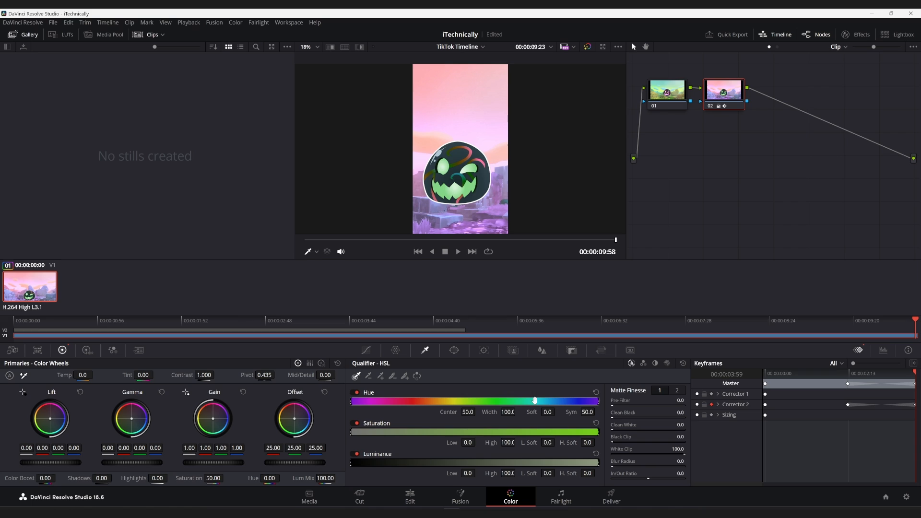
mouse_move(872, 354)
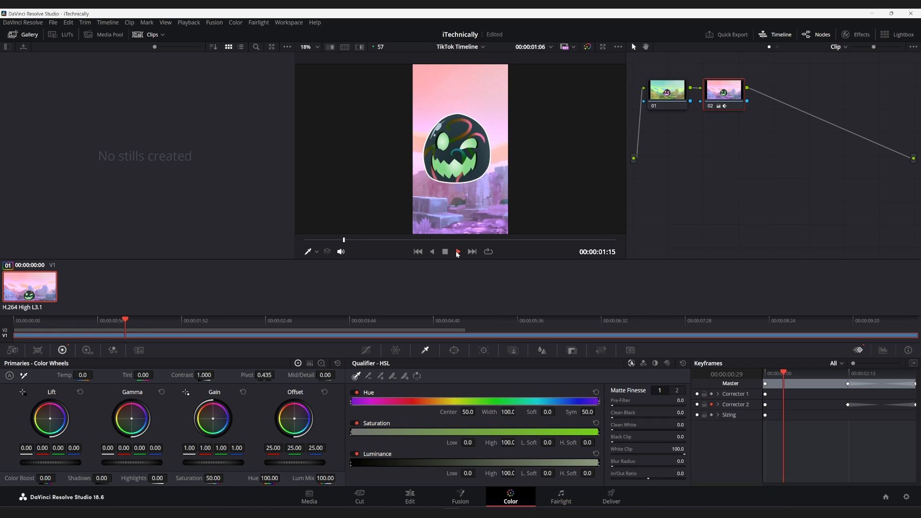
left_click(458, 251)
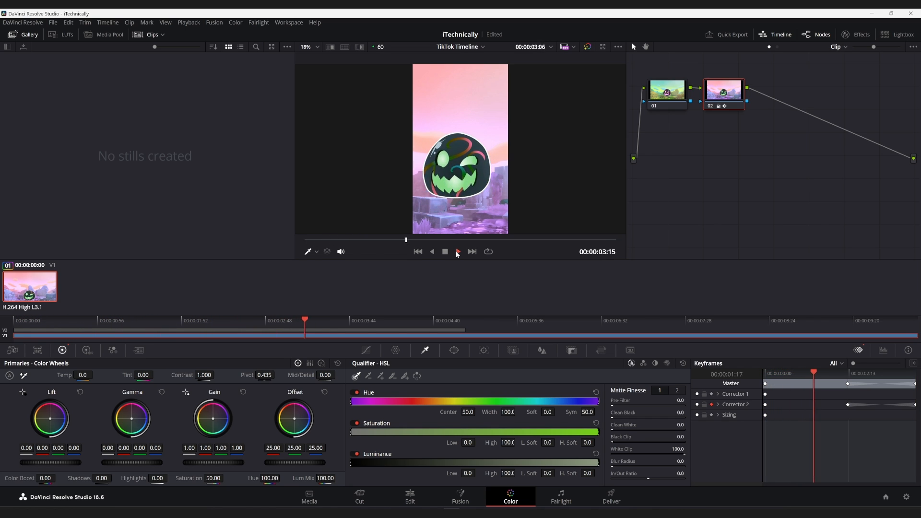
left_click(458, 251)
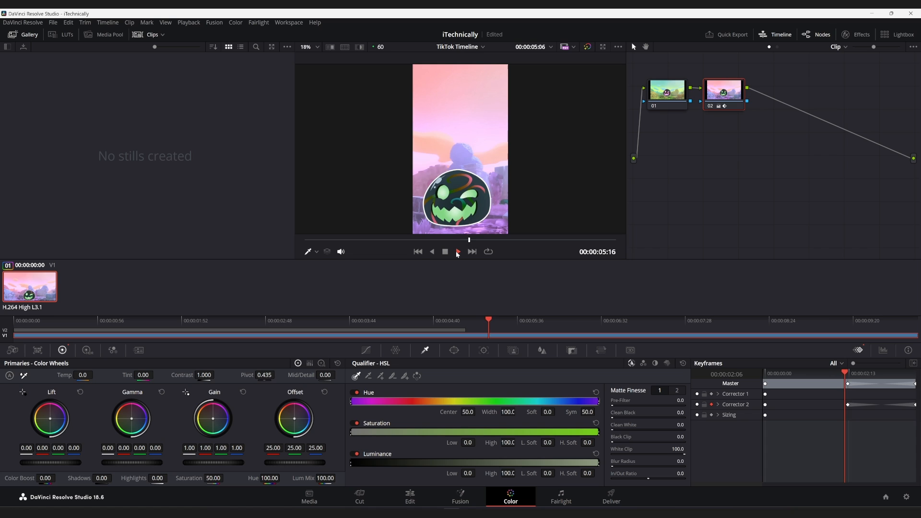
left_click(459, 251)
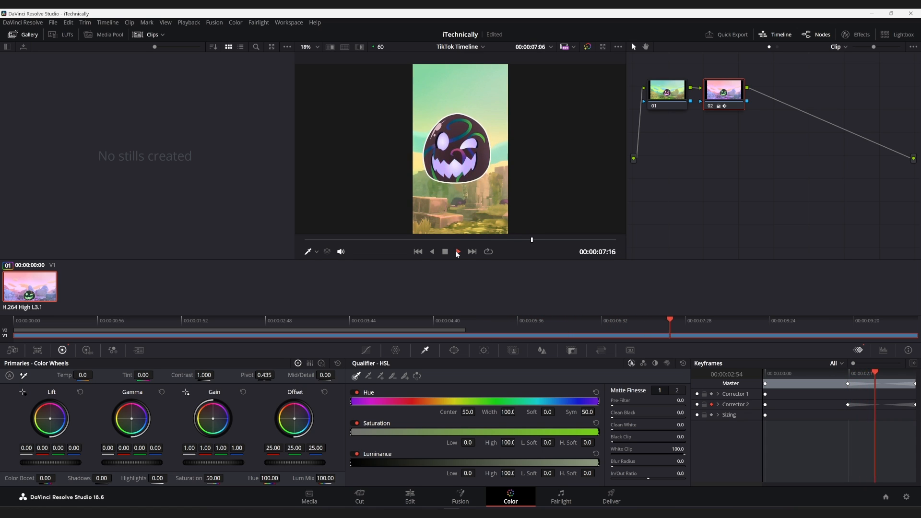
left_click(458, 251)
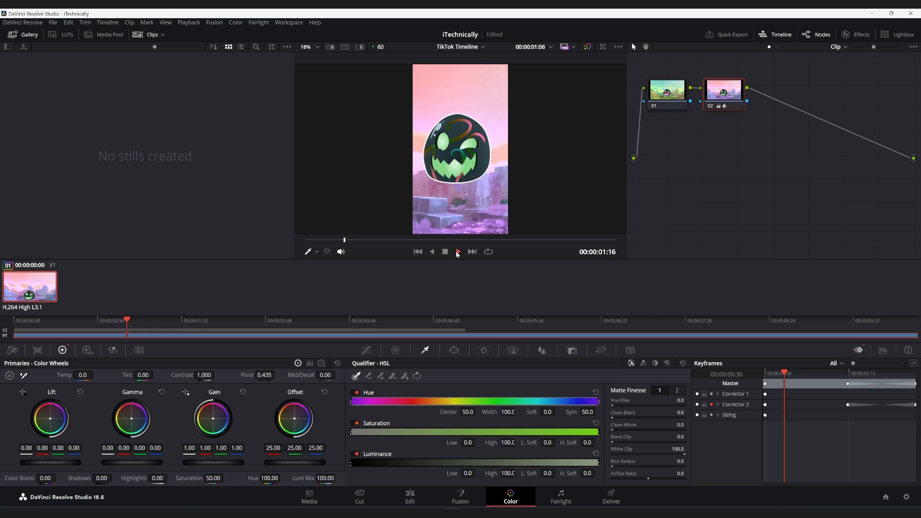
left_click(458, 251)
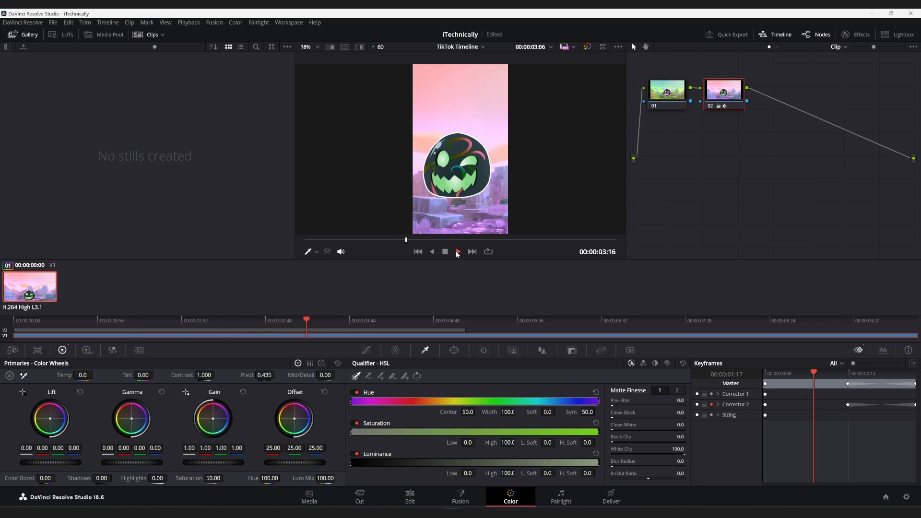
left_click(458, 251)
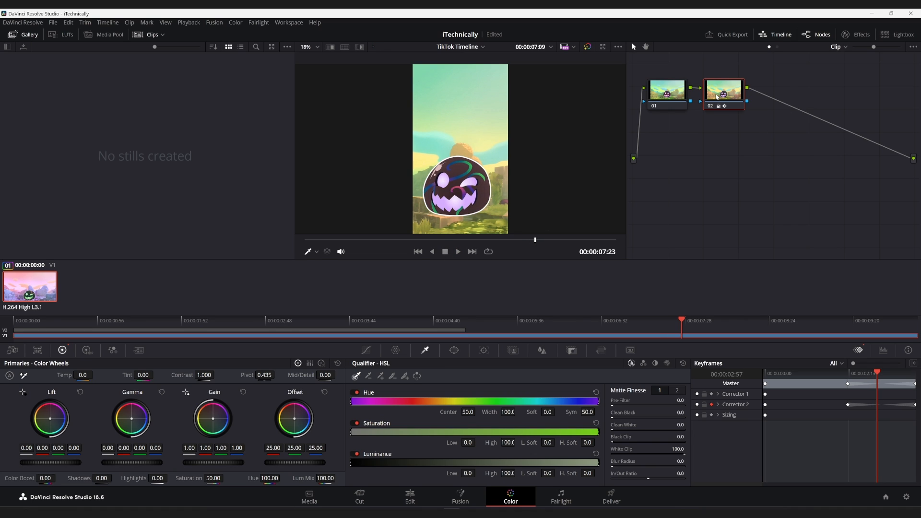
Remove the middle Corrector 2 hue keyframe and move the playhead to the clip's last frame
right_click(770, 405)
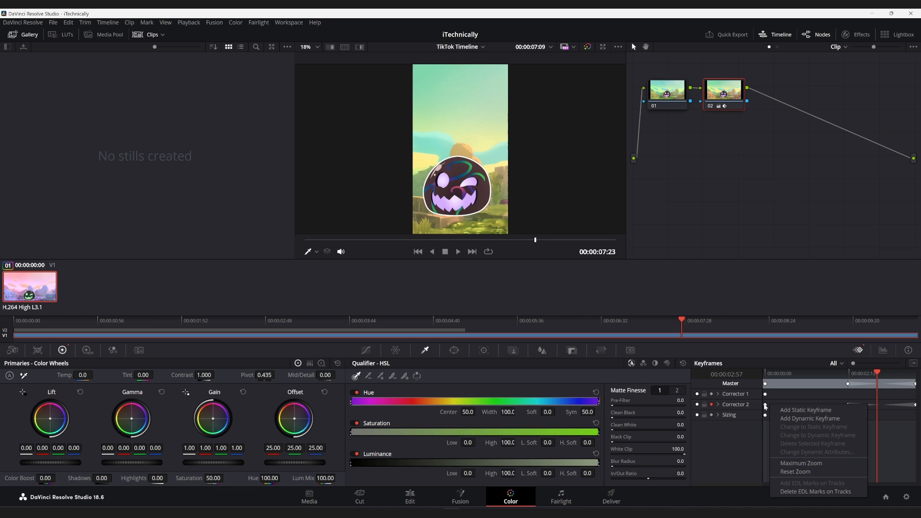
left_click(809, 418)
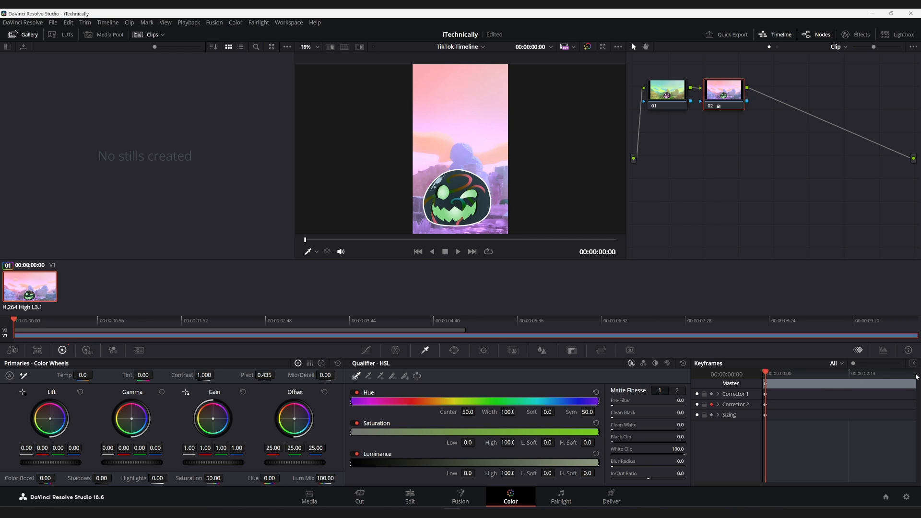
left_click(912, 331)
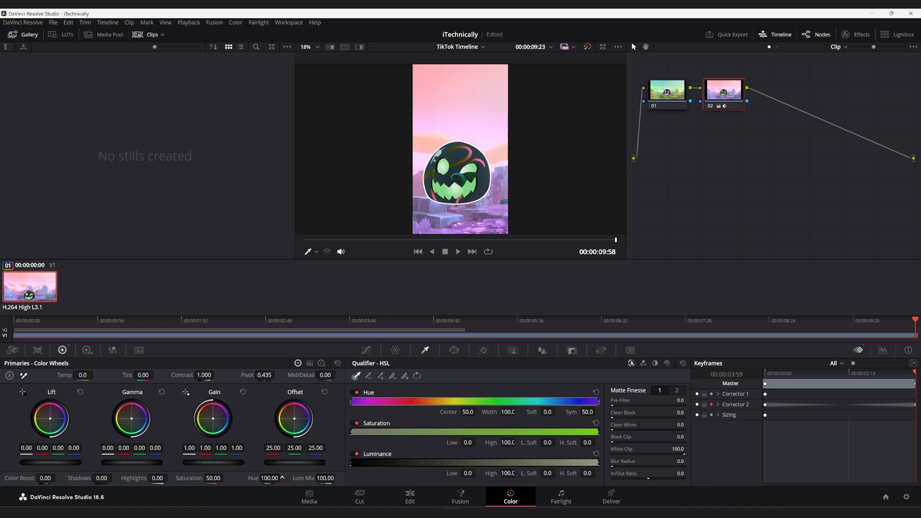
mouse_move(290, 503)
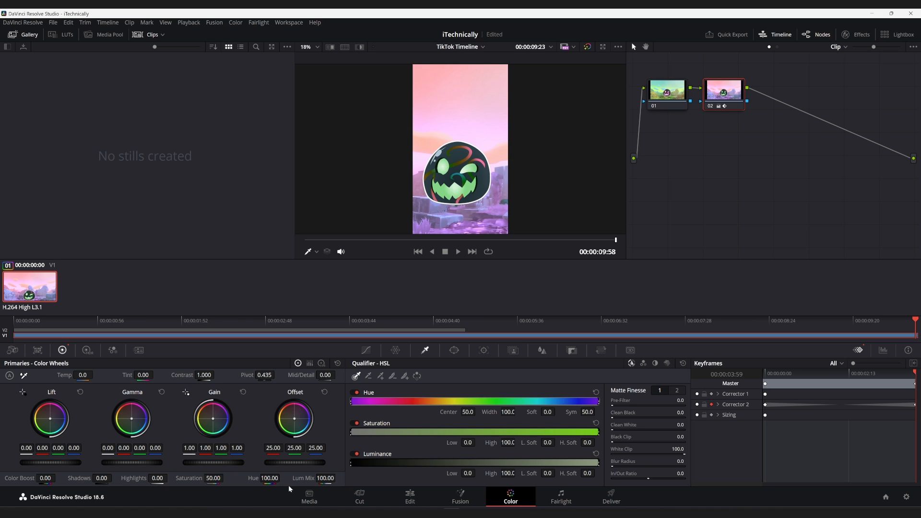
mouse_move(213, 478)
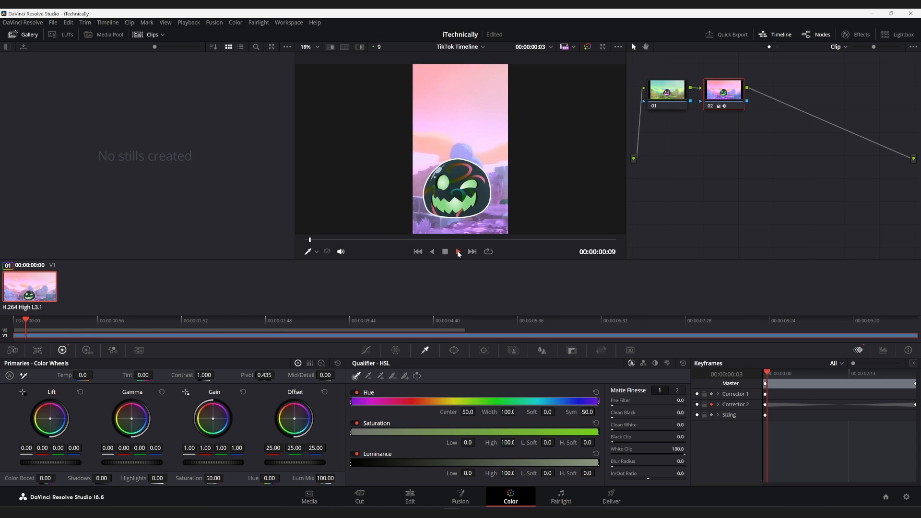
left_click(458, 252)
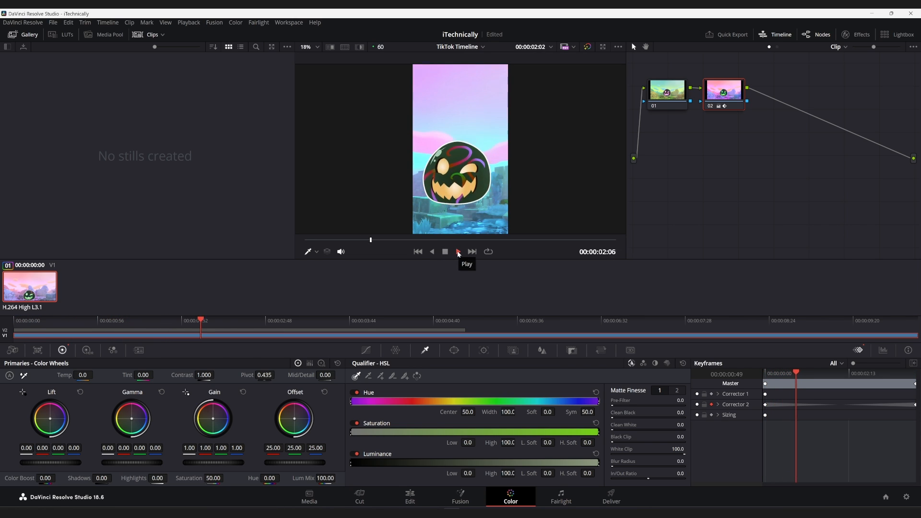
left_click(459, 251)
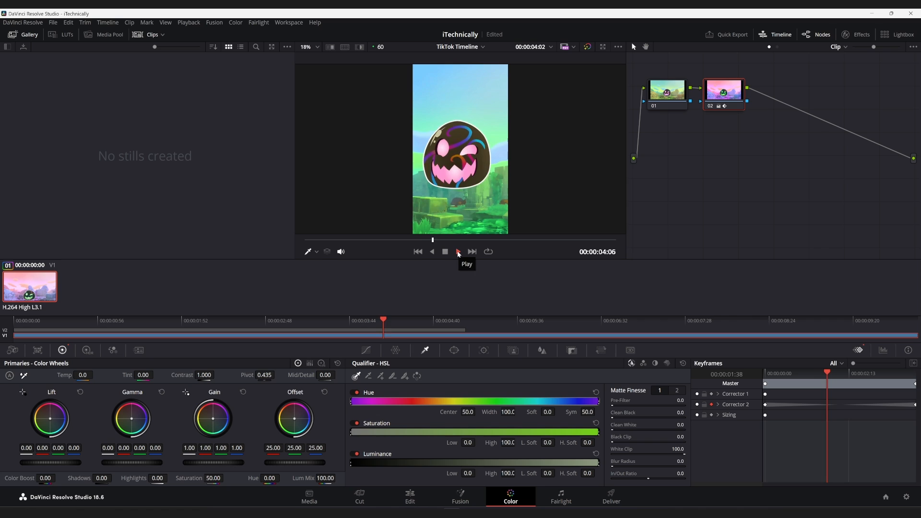
left_click(458, 251)
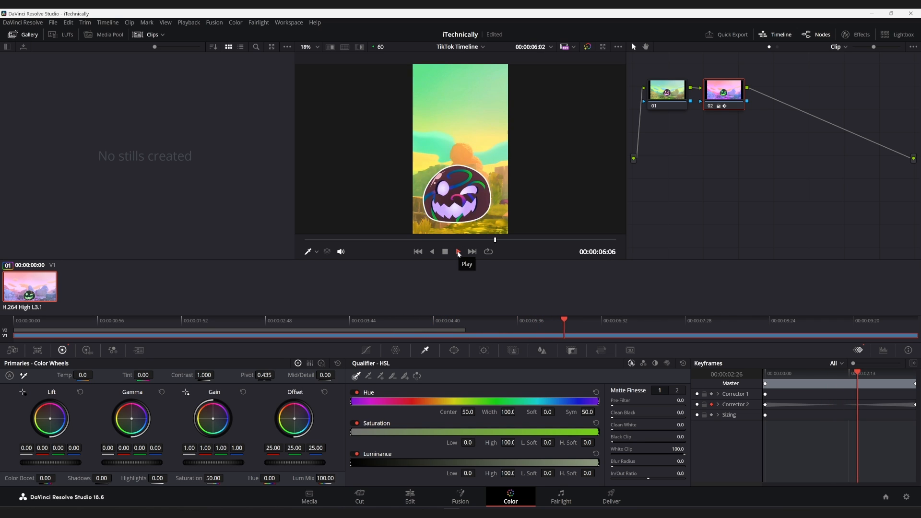
Return to the Edit page timeline where the graded slime clip sits on the video track
left_click(409, 495)
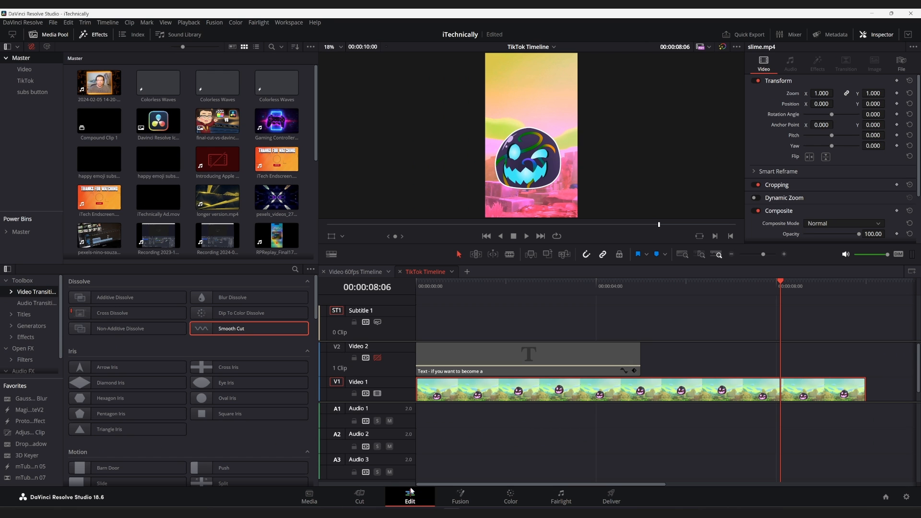
mouse_move(530, 460)
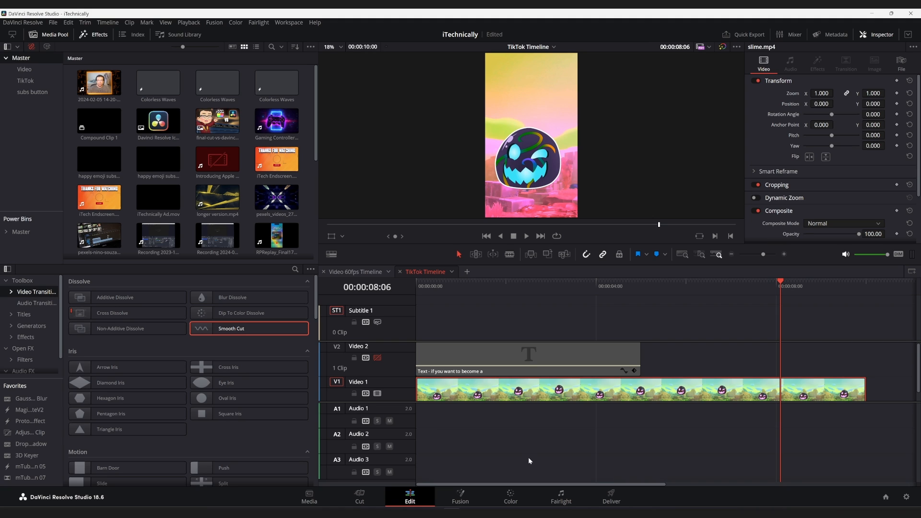
mouse_move(528, 466)
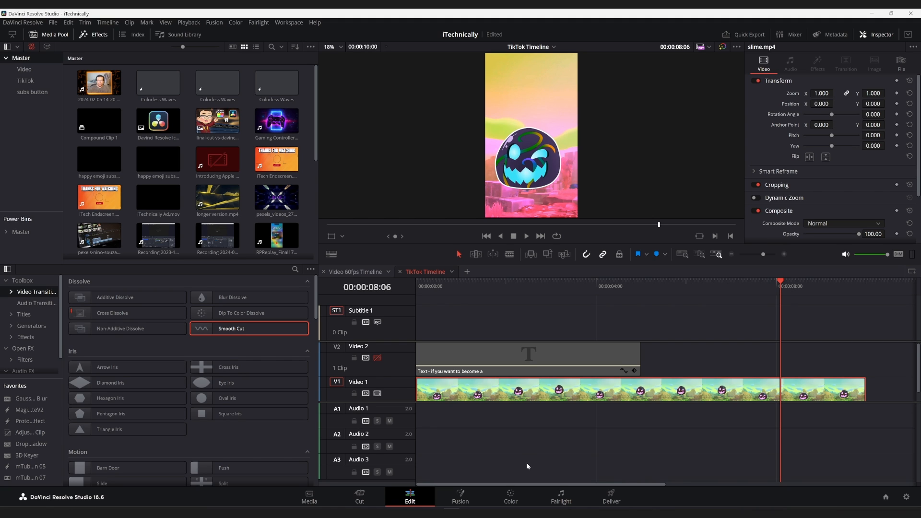
mouse_move(518, 481)
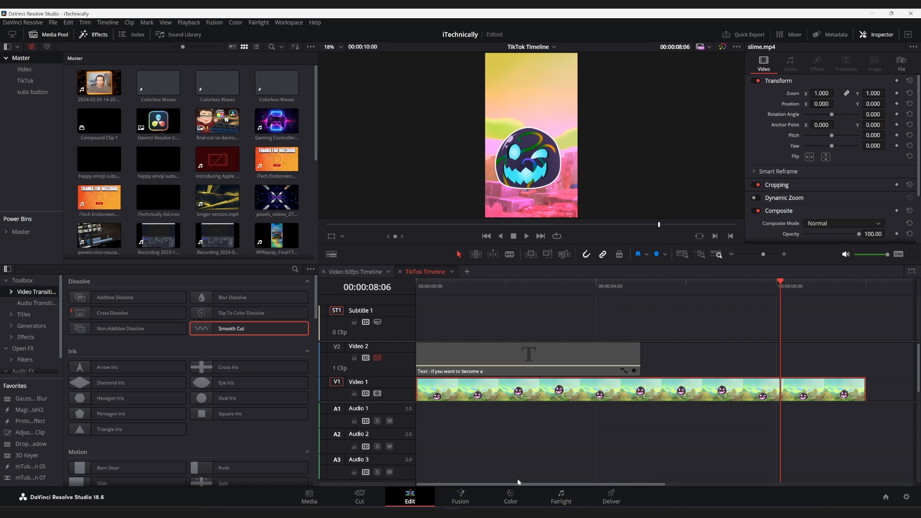
left_click(528, 360)
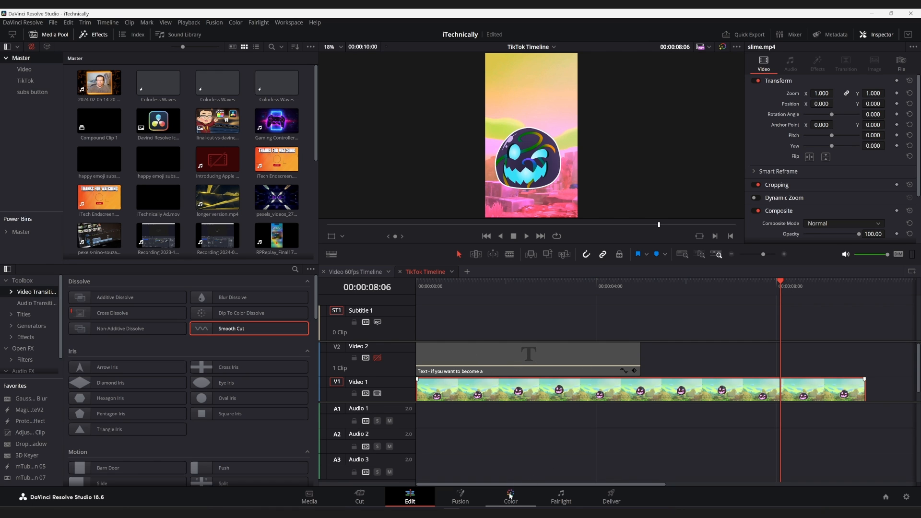
Switch back to the Color page showing the clip's two corrector nodes and keyframe tracks
left_click(510, 493)
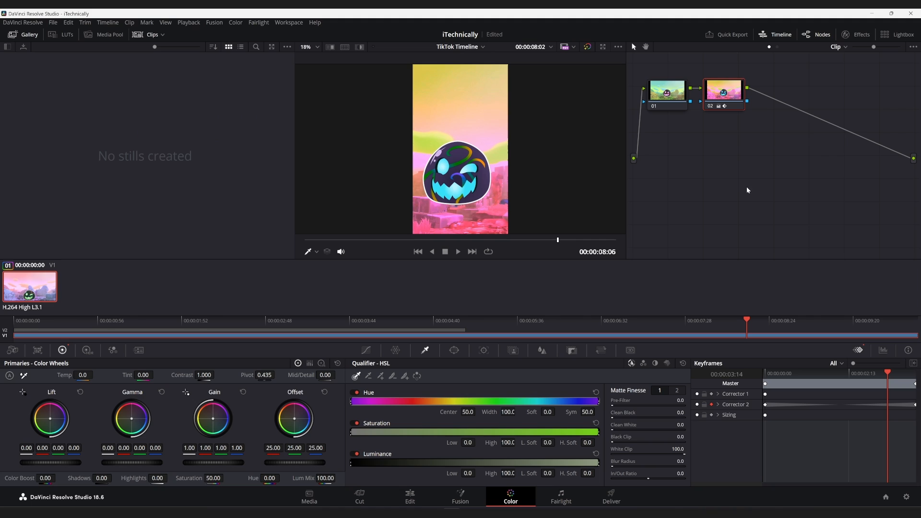
mouse_move(744, 179)
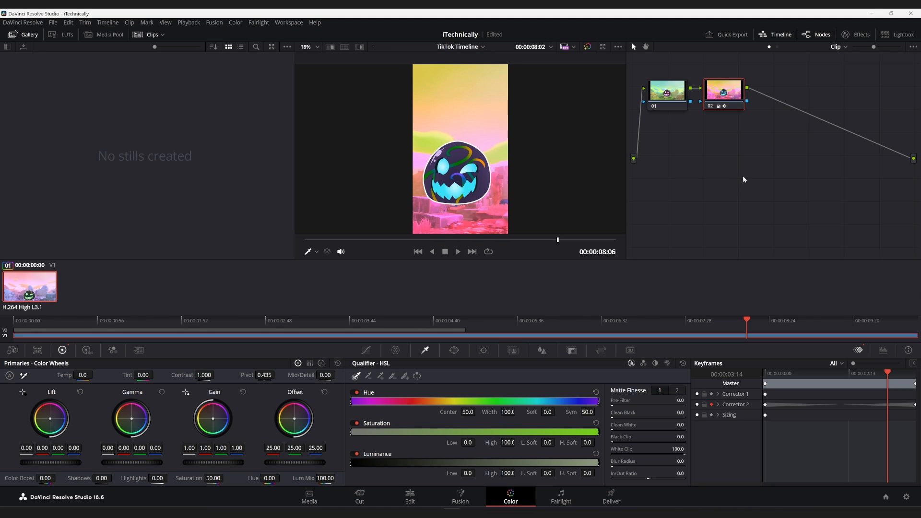
mouse_move(728, 153)
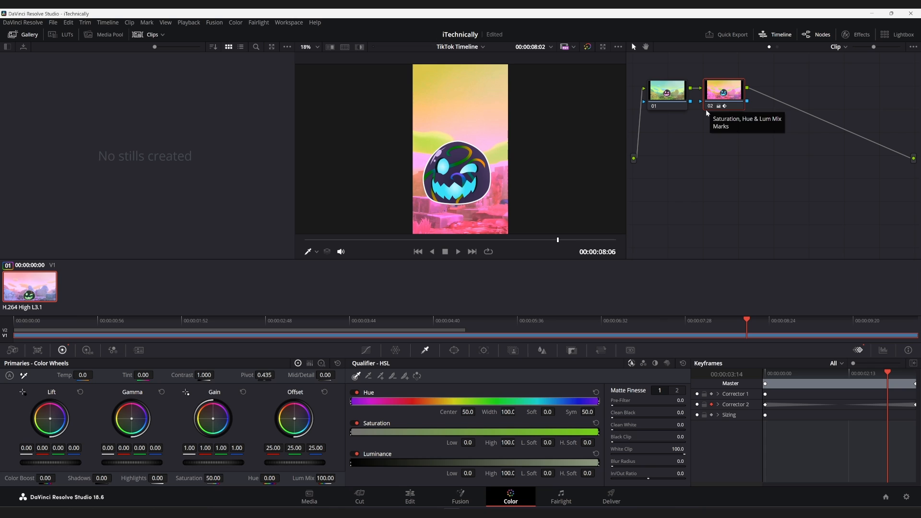
mouse_move(706, 113)
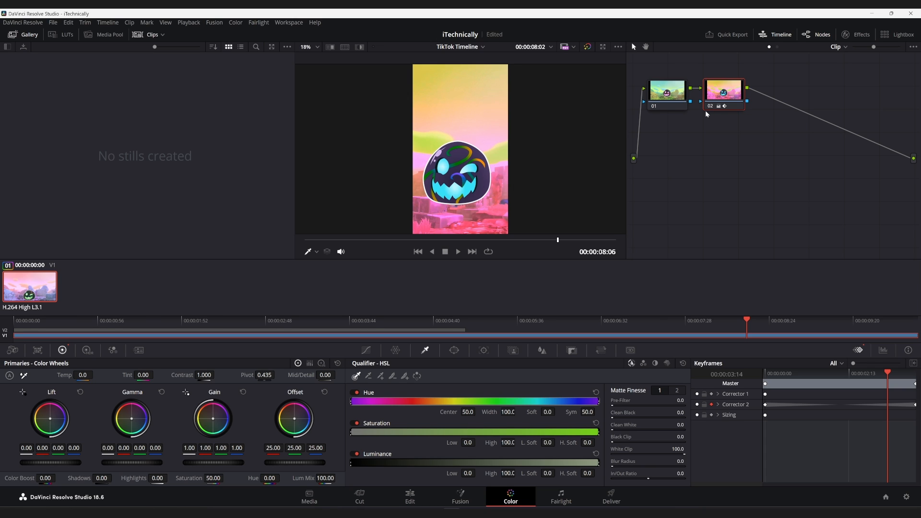